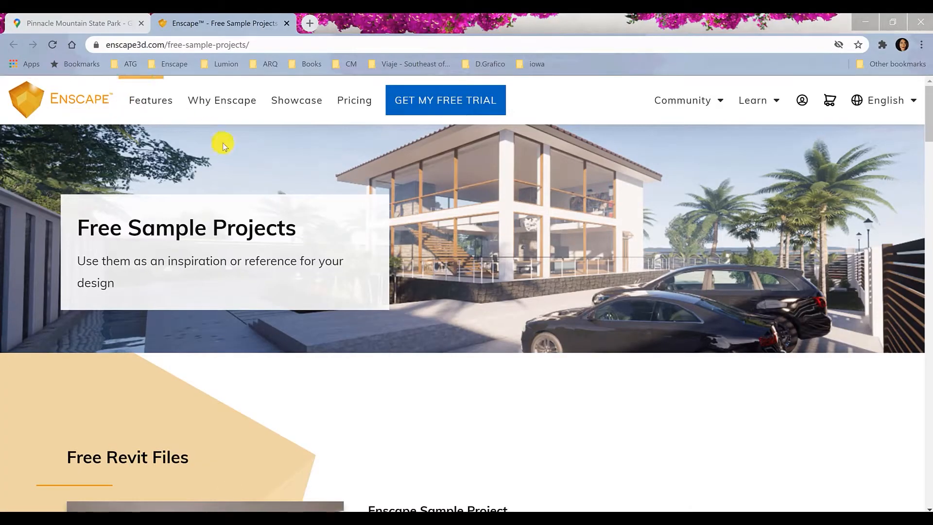
{"action": "mouse_move", "coordinate": [916, 96]}
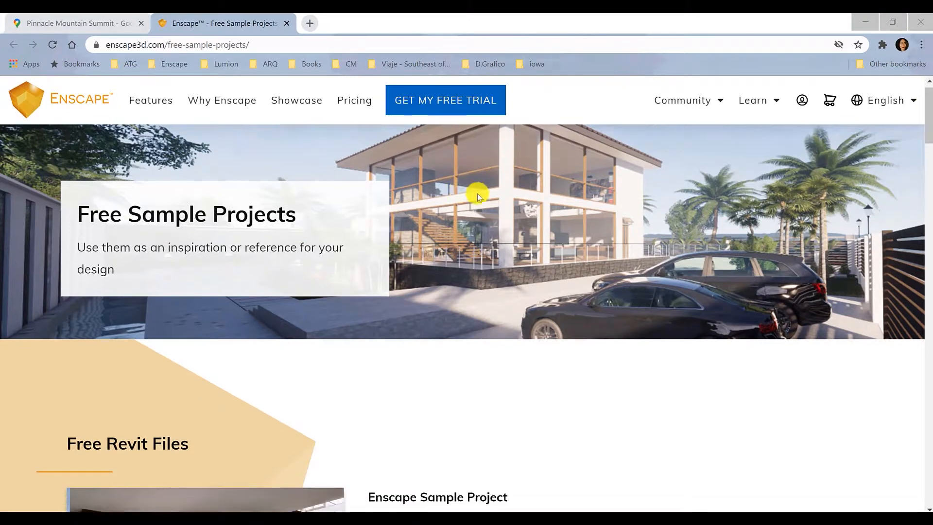
Scroll the Free Sample Projects page to the Free Revit Files section with the Enscape Sample Project downloads.
{"action": "scroll", "scroll_direction": "down", "scroll_amount": 3}
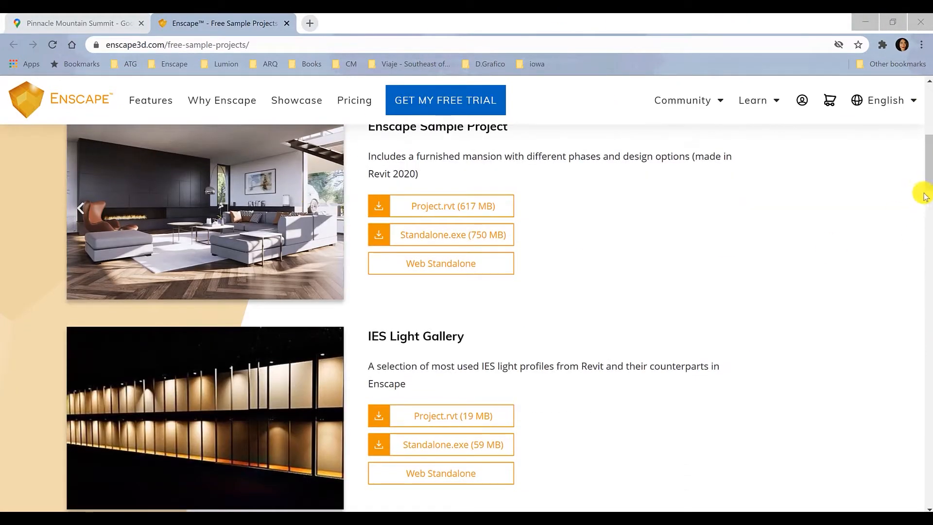
{"action": "scroll", "scroll_direction": "up", "scroll_amount": 3}
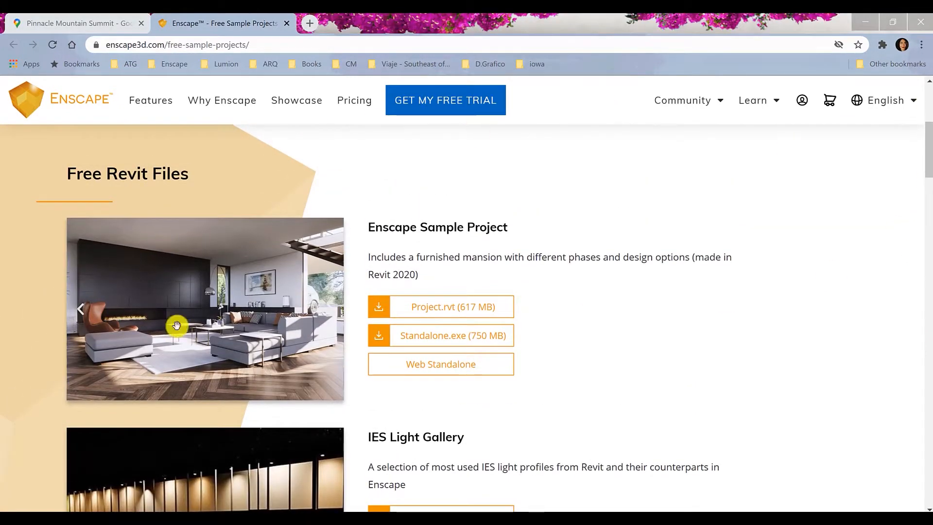
{"action": "mouse_move", "coordinate": [440, 306]}
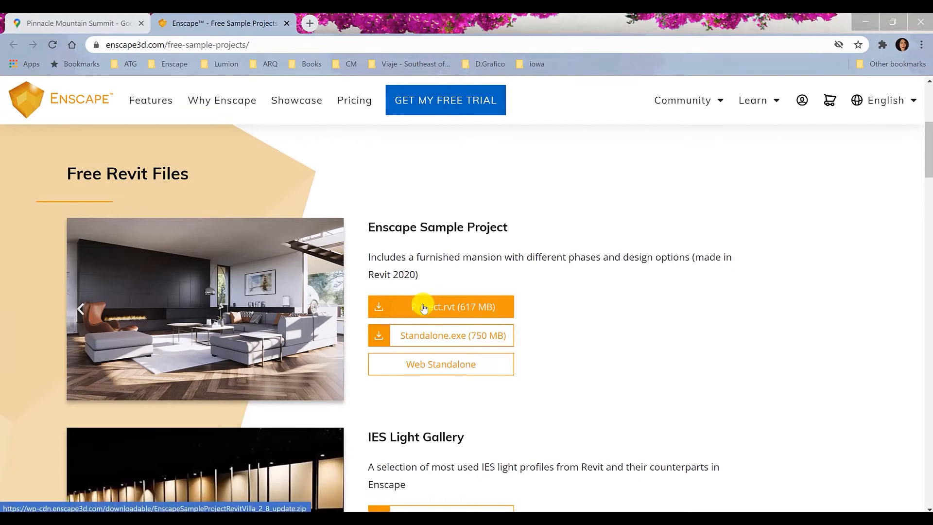
{"action": "mouse_move", "coordinate": [494, 65]}
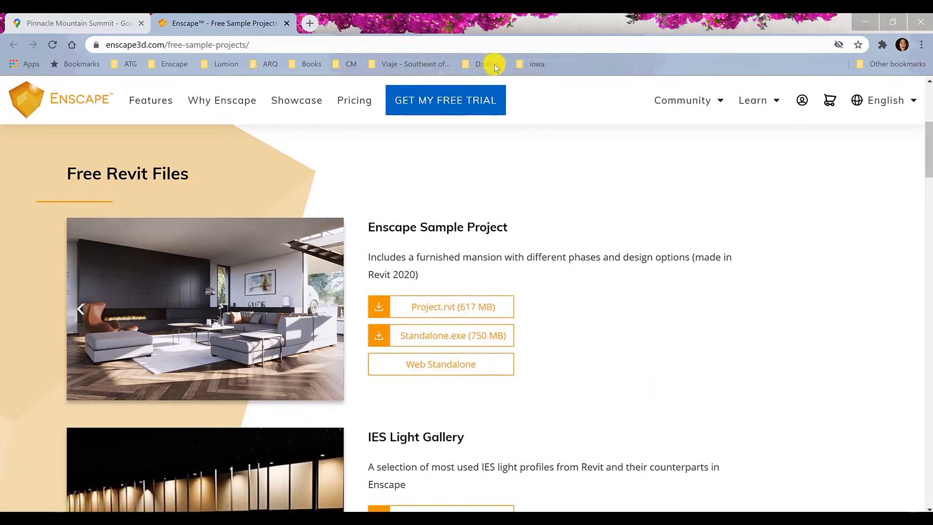
{"action": "left_click", "coordinate": [331, 308]}
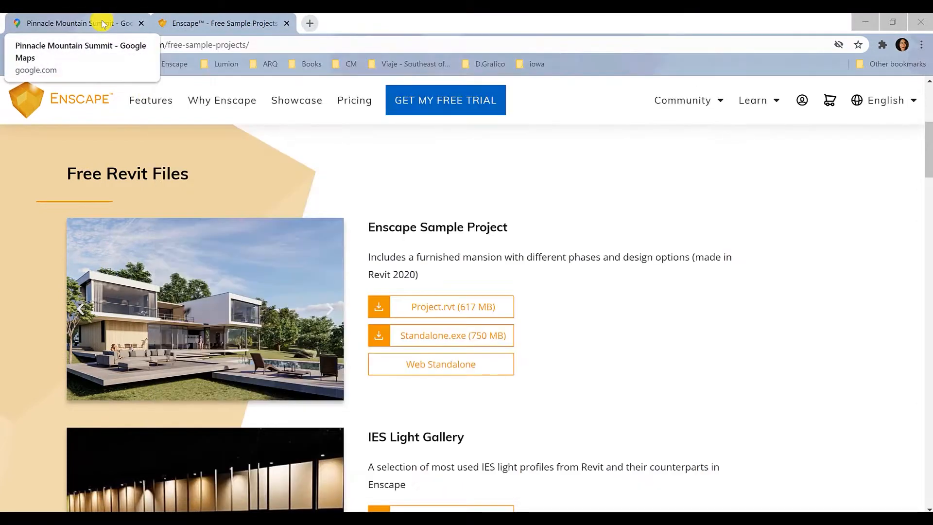
Return to the Pinnacle Mountain State Park map and reopen its search suggestions.
{"action": "left_click", "coordinate": [74, 23]}
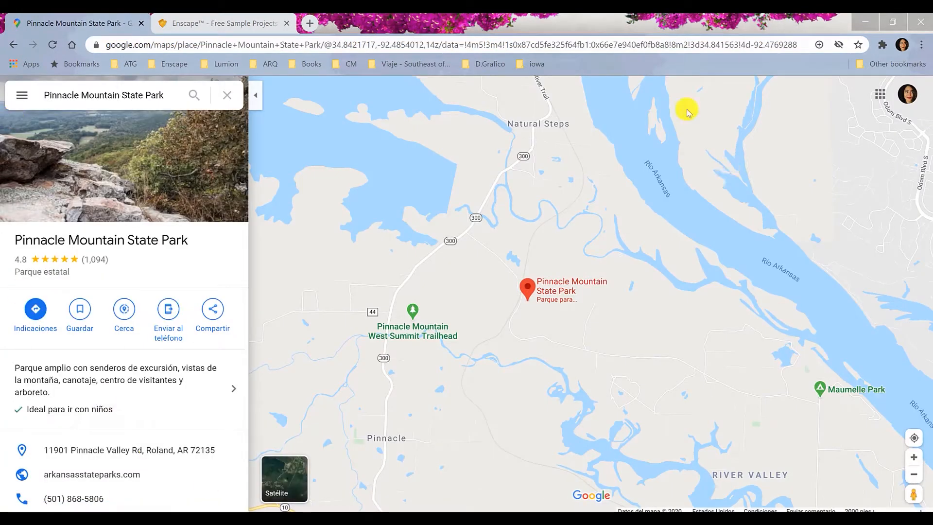
{"action": "mouse_move", "coordinate": [502, 190]}
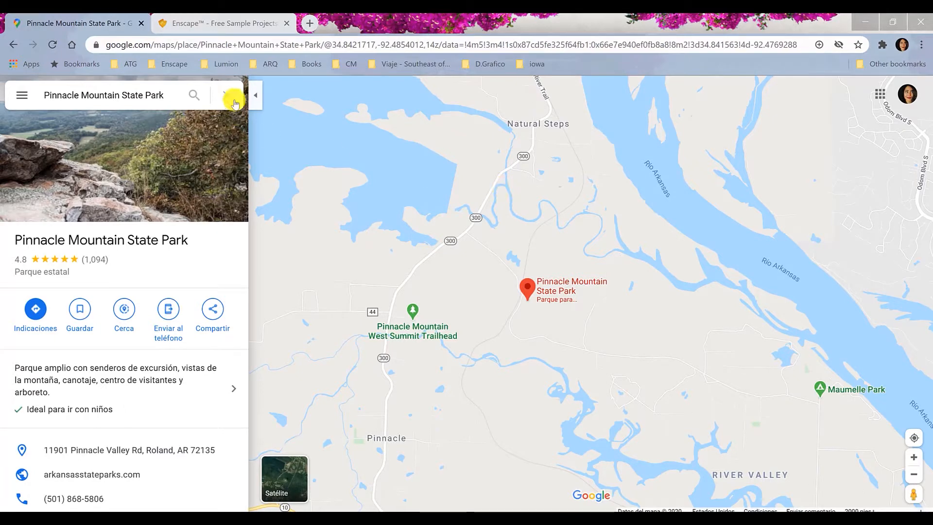
{"action": "left_click", "coordinate": [119, 95]}
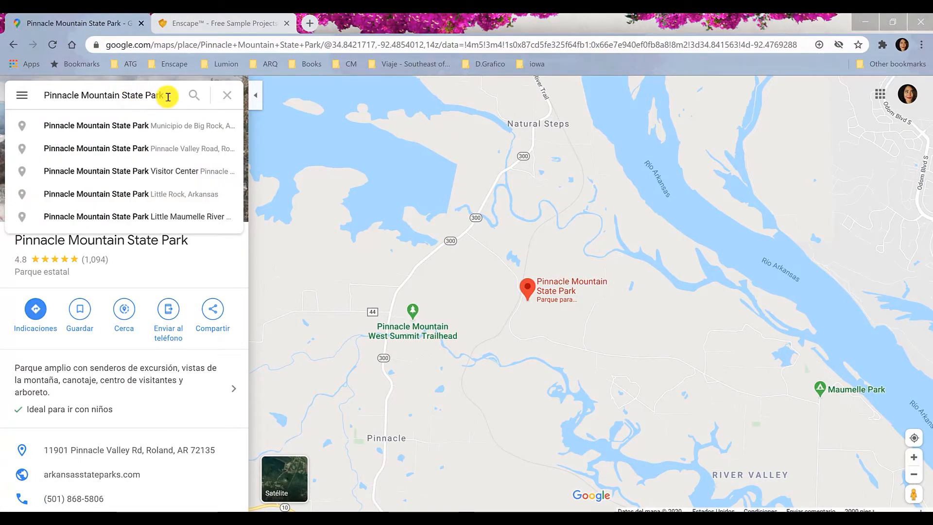
{"action": "mouse_move", "coordinate": [534, 312]}
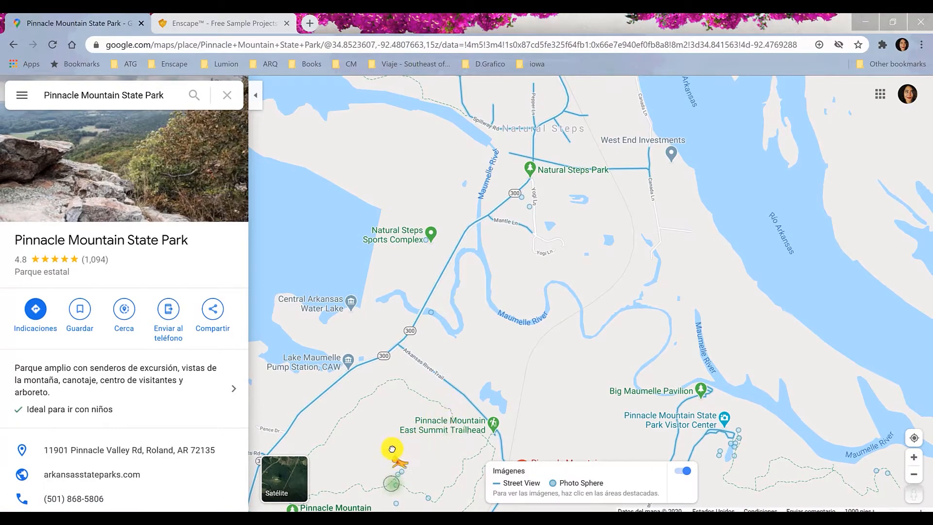
Open the Pinnacle Mountain Summit photo sphere panorama overlooking the lake.
{"action": "left_click", "coordinate": [392, 448]}
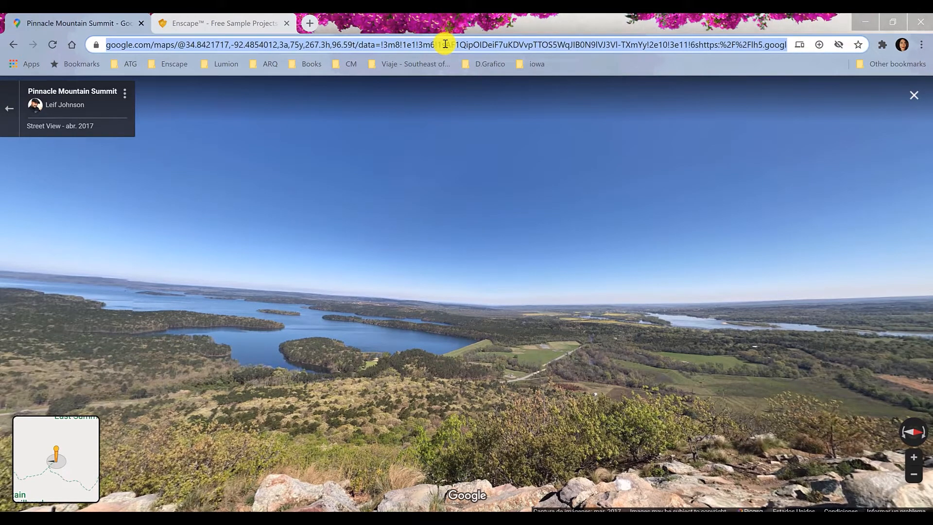
{"action": "mouse_move", "coordinate": [566, 435]}
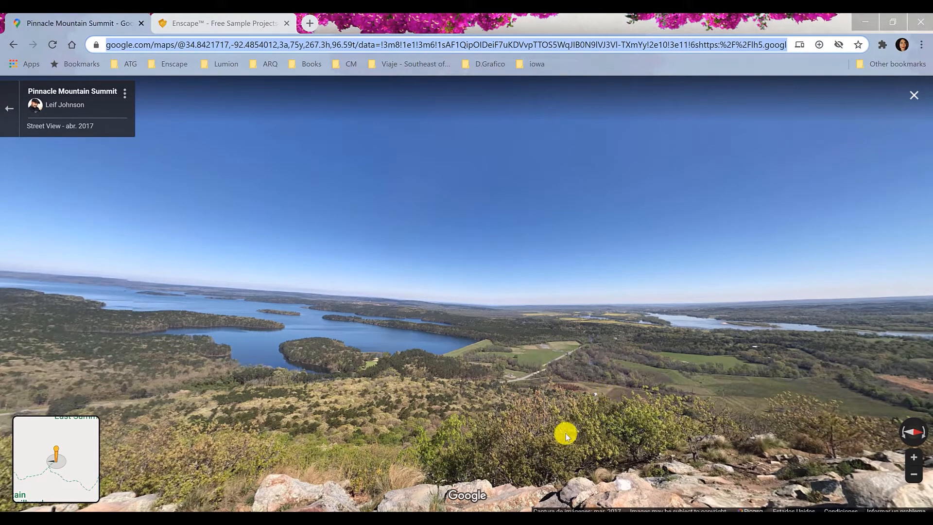
Switch to iStreetView in Firefox and copy the summit panorama's ID.
{"action": "key", "text": "alt+tab"}
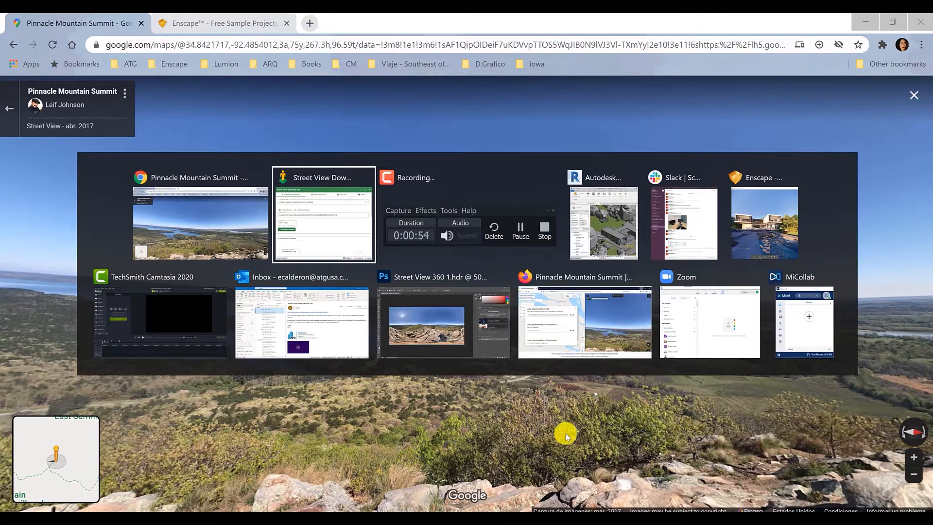
{"action": "mouse_move", "coordinate": [567, 314]}
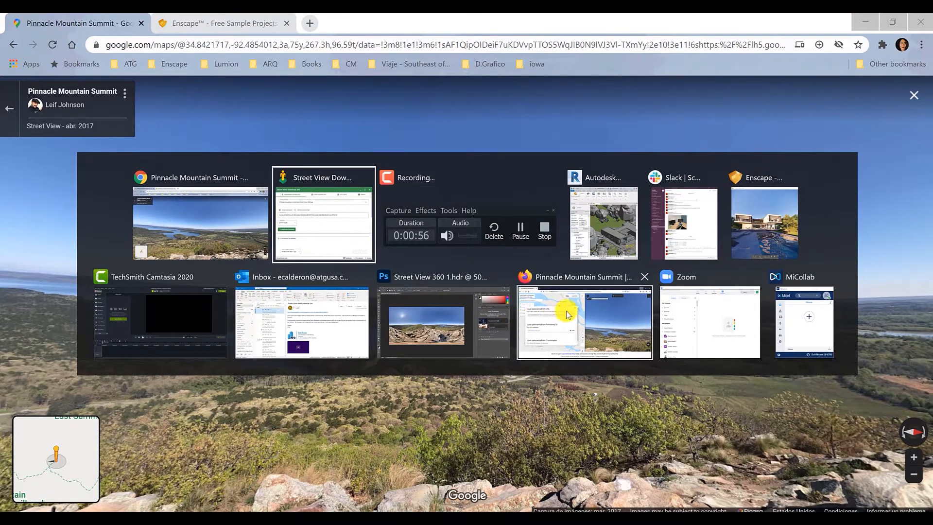
{"action": "left_click", "coordinate": [584, 322]}
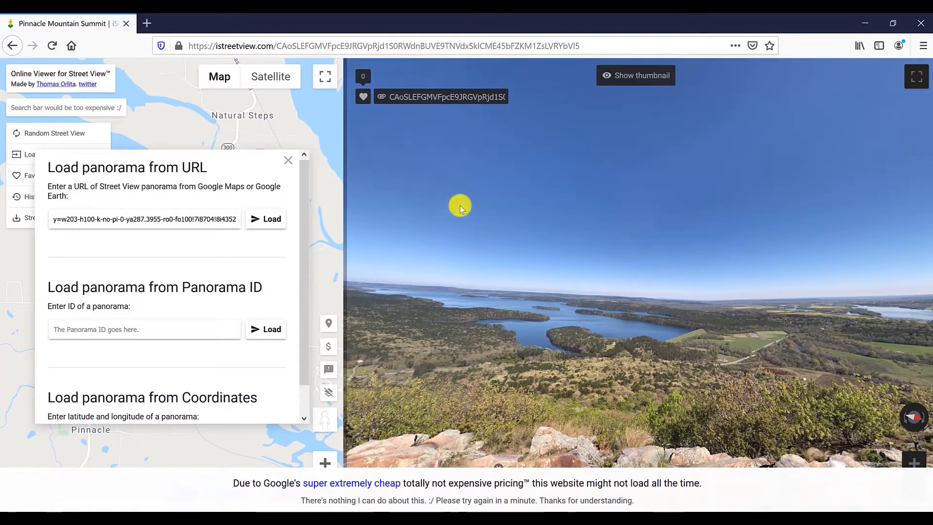
{"action": "mouse_move", "coordinate": [443, 96]}
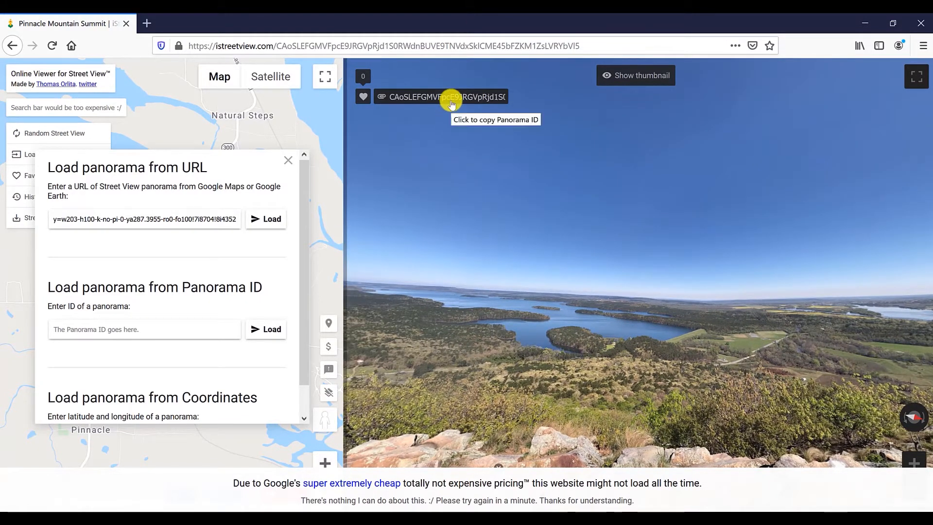
{"action": "left_click", "coordinate": [443, 96]}
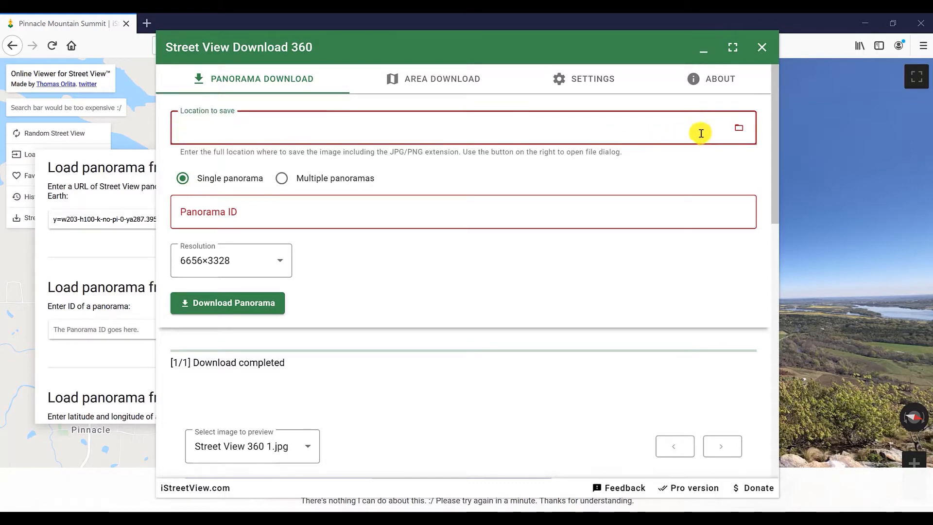
Set the save location to the Desktop with the file name Street View 360-HDR.jpg.
{"action": "left_click", "coordinate": [738, 128]}
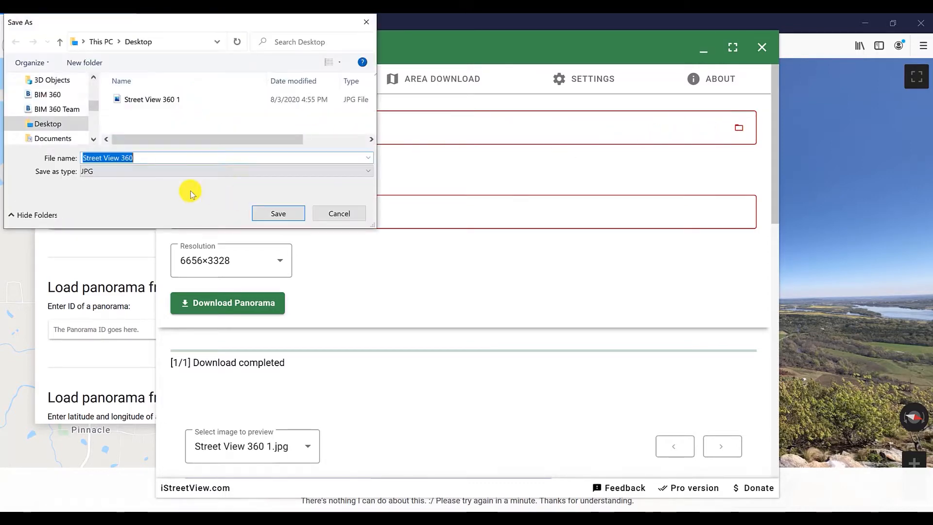
{"action": "mouse_move", "coordinate": [135, 158]}
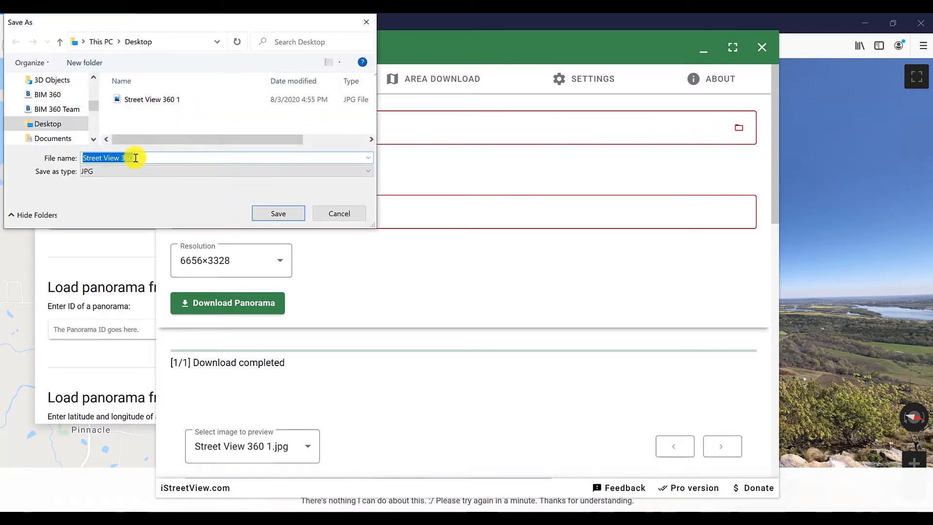
{"action": "left_click", "coordinate": [135, 157]}
{"action": "type", "text": " HDR"}
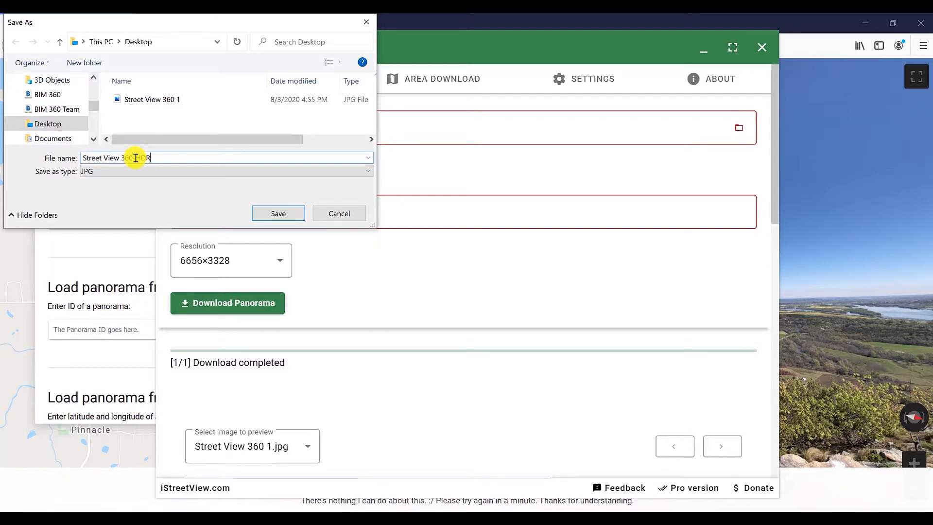
{"action": "left_click", "coordinate": [277, 213]}
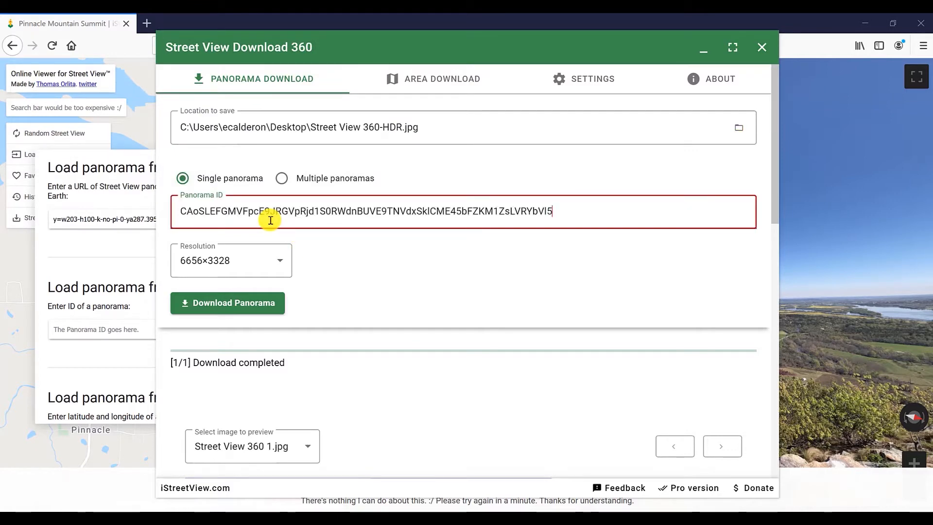
Choose the 6656×3328 resolution and start the panorama download.
{"action": "left_click", "coordinate": [256, 261]}
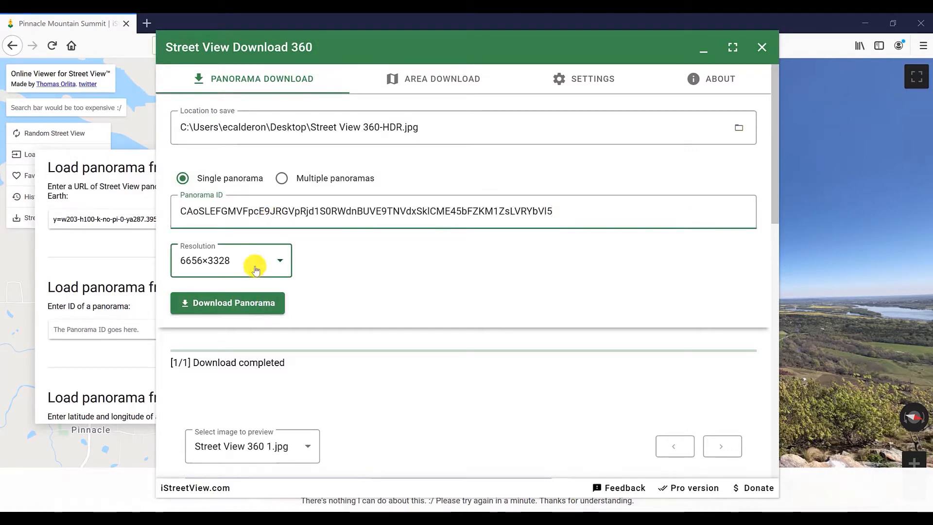
{"action": "left_click", "coordinate": [279, 261]}
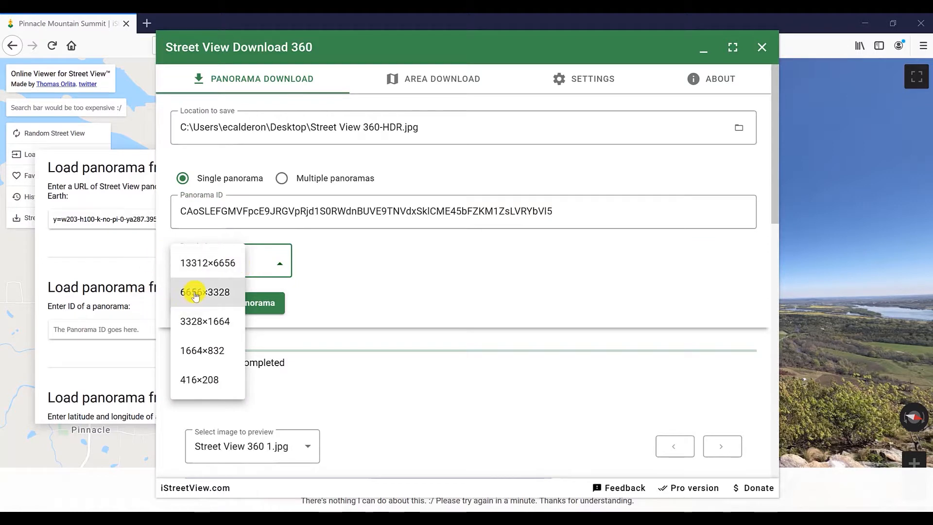
{"action": "left_click", "coordinate": [205, 293]}
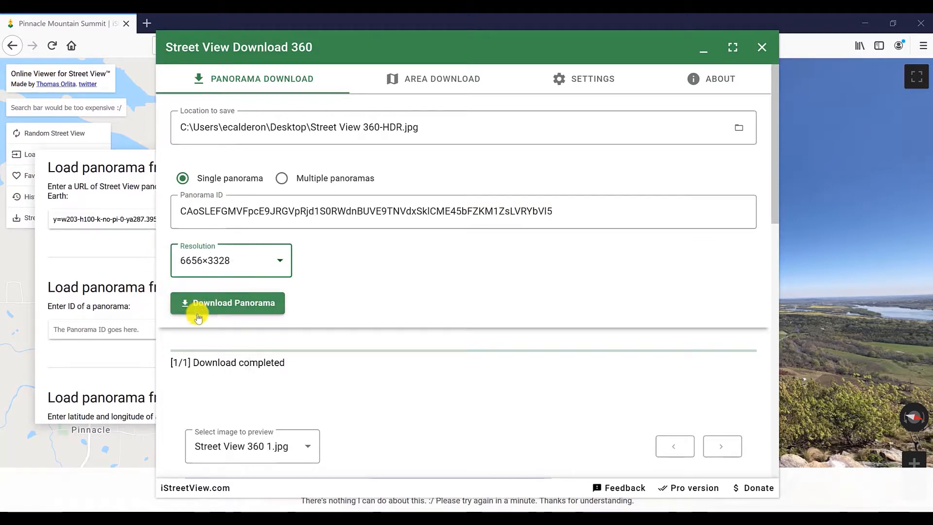
{"action": "left_click", "coordinate": [228, 302]}
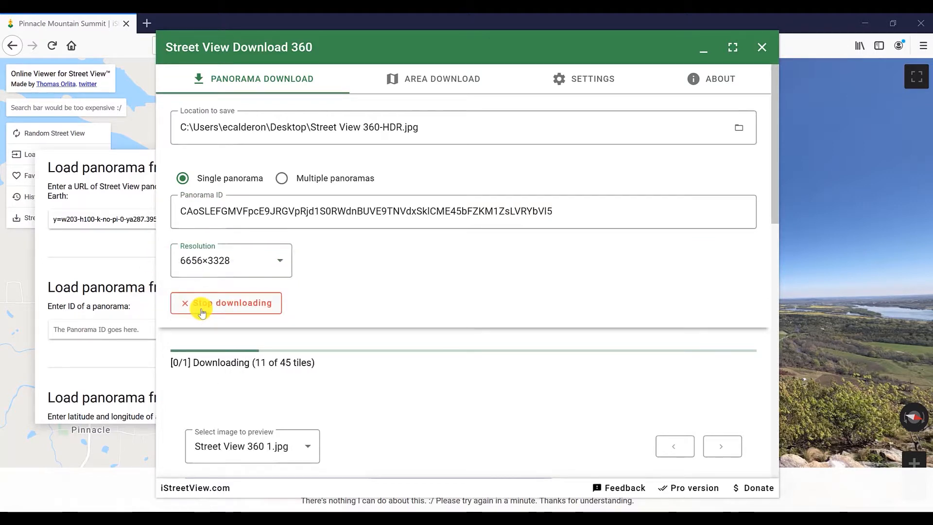
{"action": "mouse_move", "coordinate": [514, 386]}
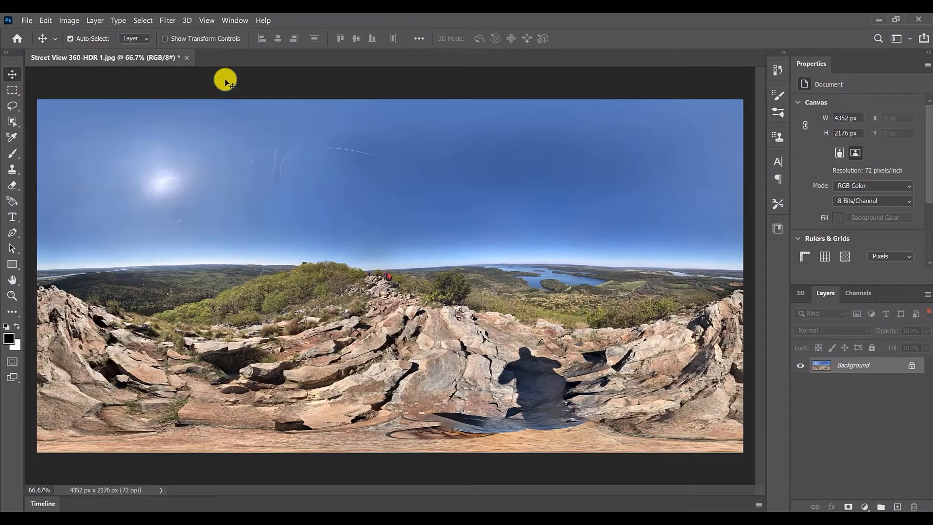
{"action": "mouse_move", "coordinate": [143, 20]}
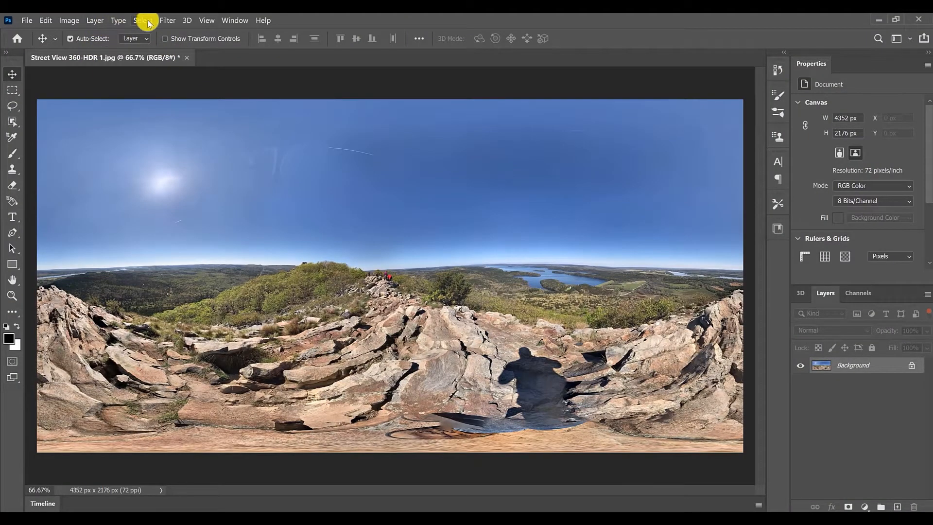
Convert the lake panorama to 32-bit color depth via Image > Mode.
{"action": "left_click", "coordinate": [94, 19]}
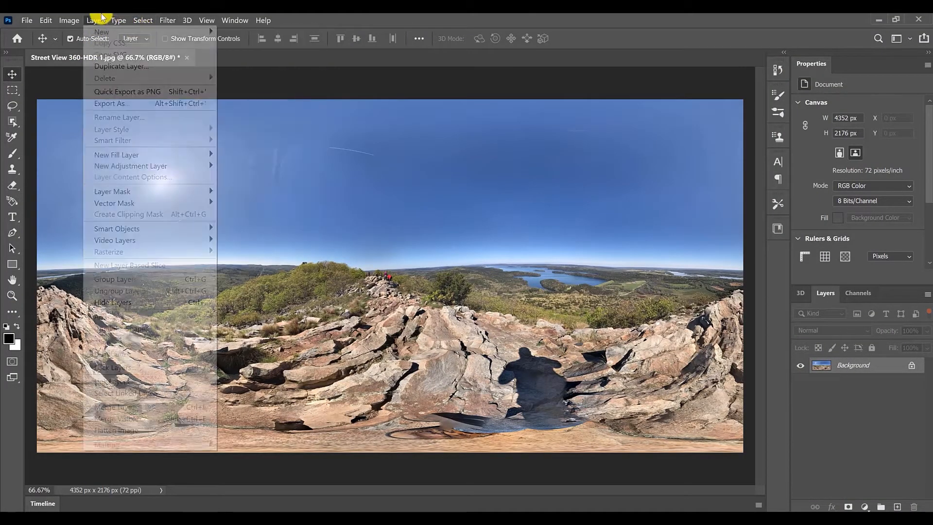
{"action": "left_click", "coordinate": [68, 20]}
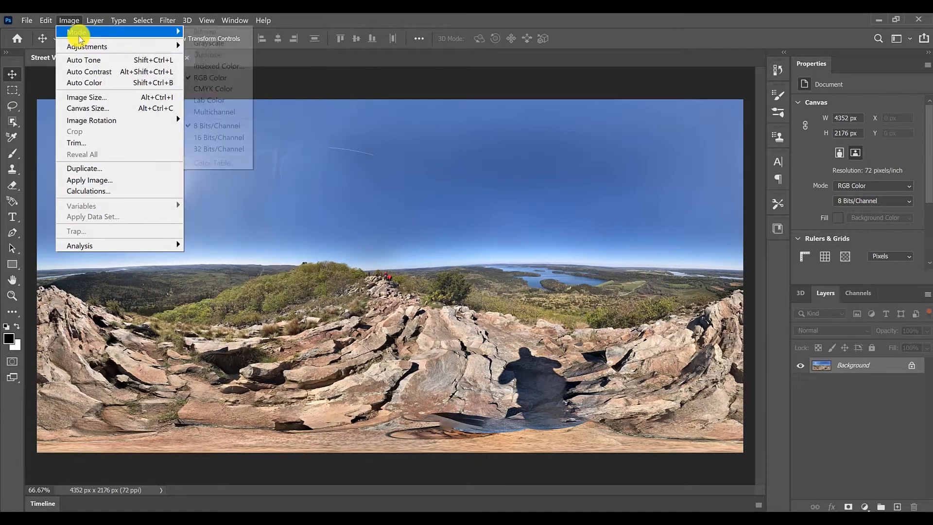
{"action": "mouse_move", "coordinate": [217, 149]}
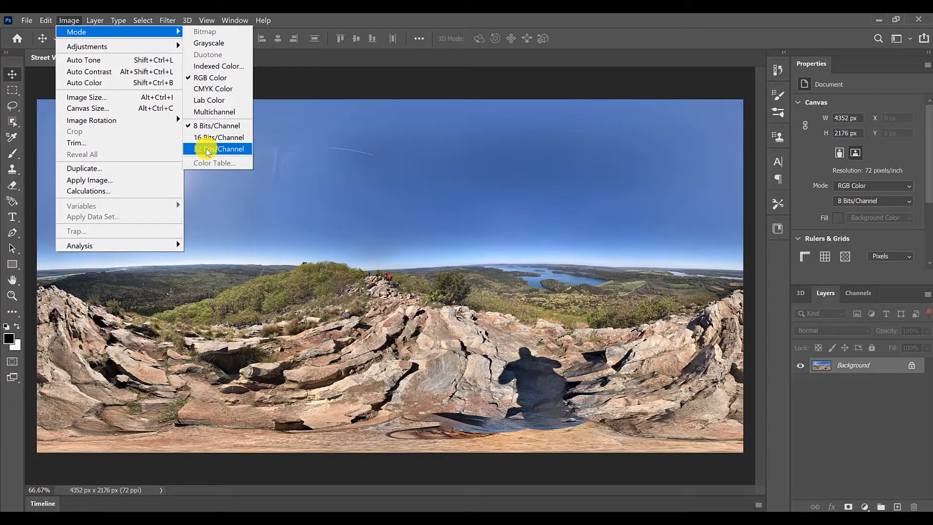
{"action": "left_click", "coordinate": [231, 148]}
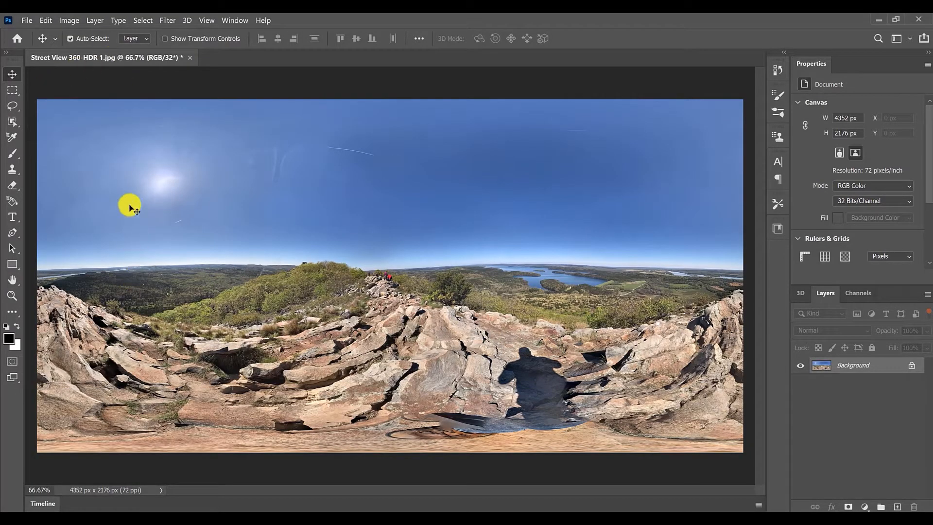
Save it as Radiance HDR file Street View 360-HDR 1, replacing the existing copy.
{"action": "left_click", "coordinate": [26, 20]}
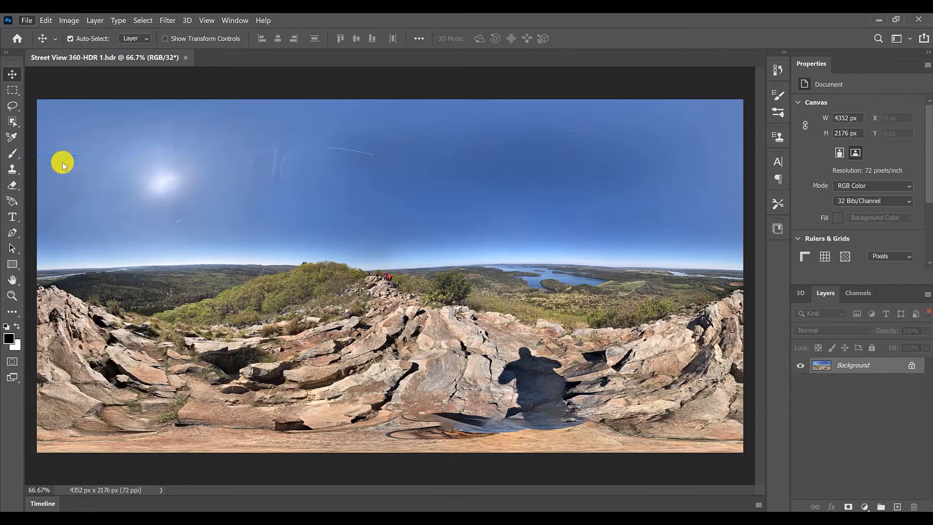
{"action": "left_click", "coordinate": [226, 171]}
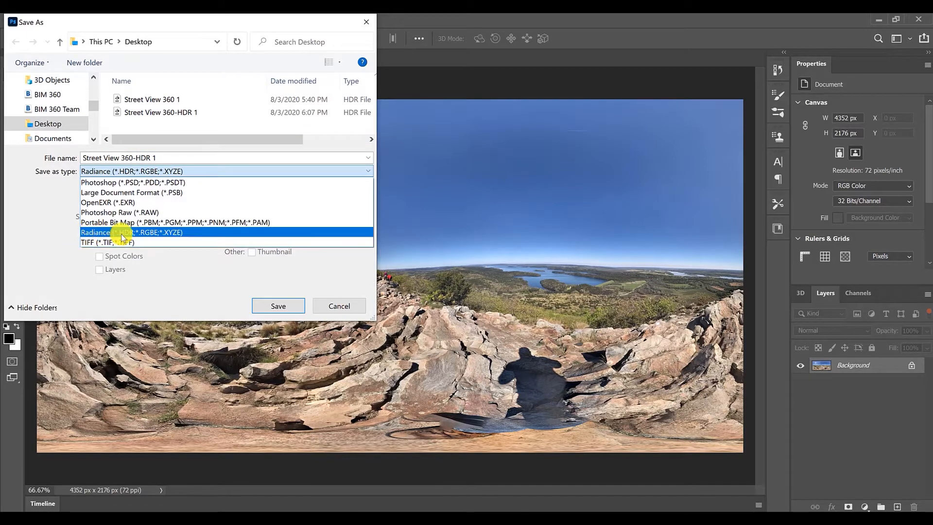
{"action": "left_click", "coordinate": [278, 305]}
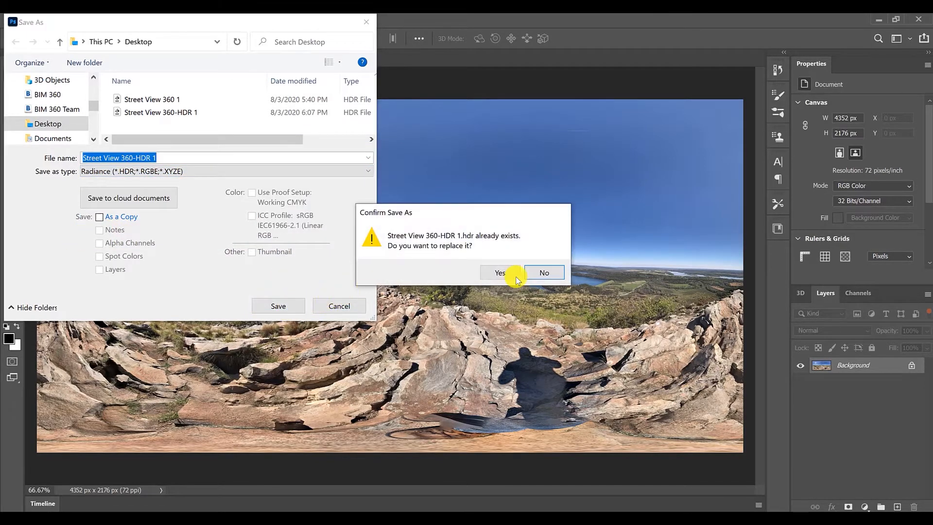
{"action": "left_click", "coordinate": [499, 272]}
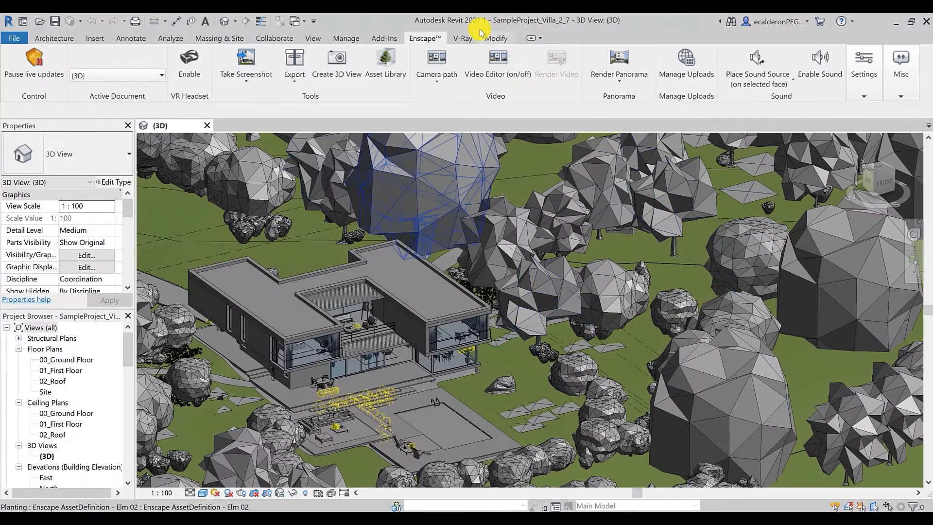
Snap Revit to the left half and the Enscape render window to the right half.
{"action": "left_click", "coordinate": [34, 64]}
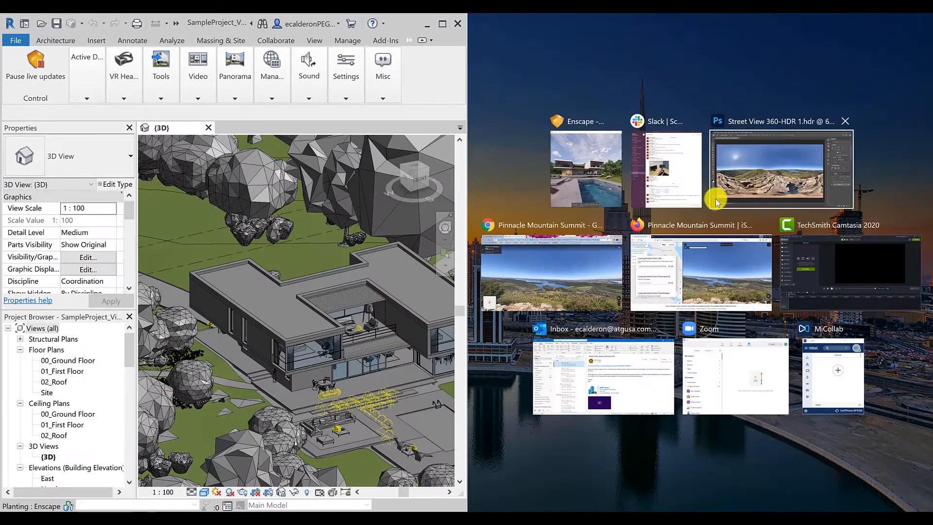
{"action": "left_click", "coordinate": [585, 169]}
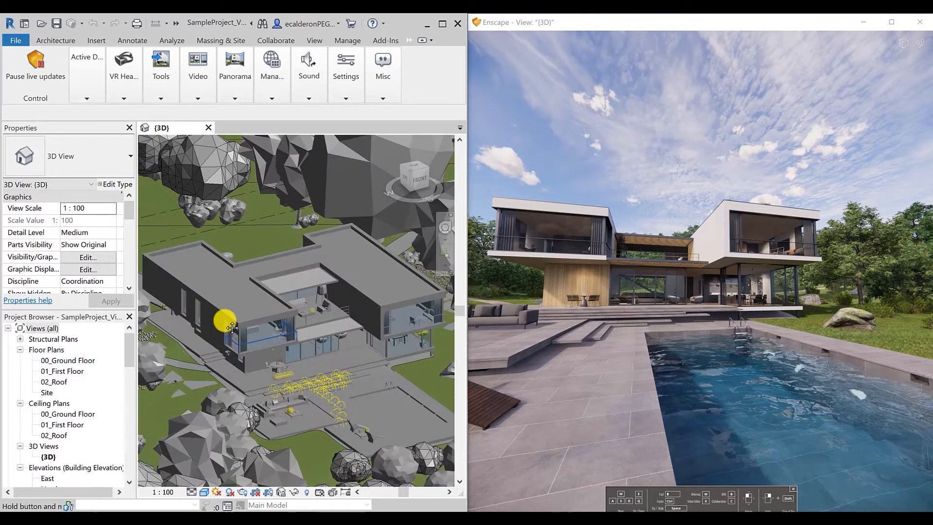
{"action": "left_click", "coordinate": [346, 65]}
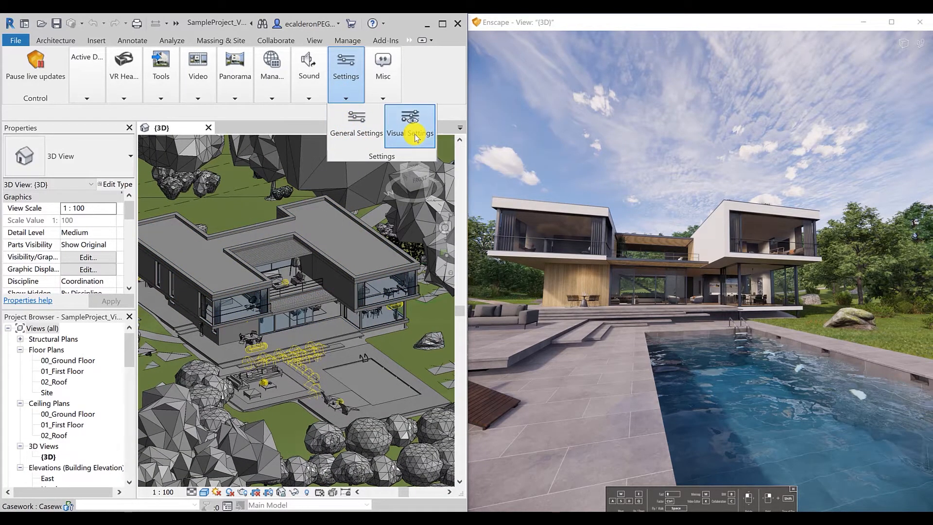
In Visual Settings > Atmosphere, set Horizon Source to Skybox and browse for a skybox file.
{"action": "left_click", "coordinate": [409, 126]}
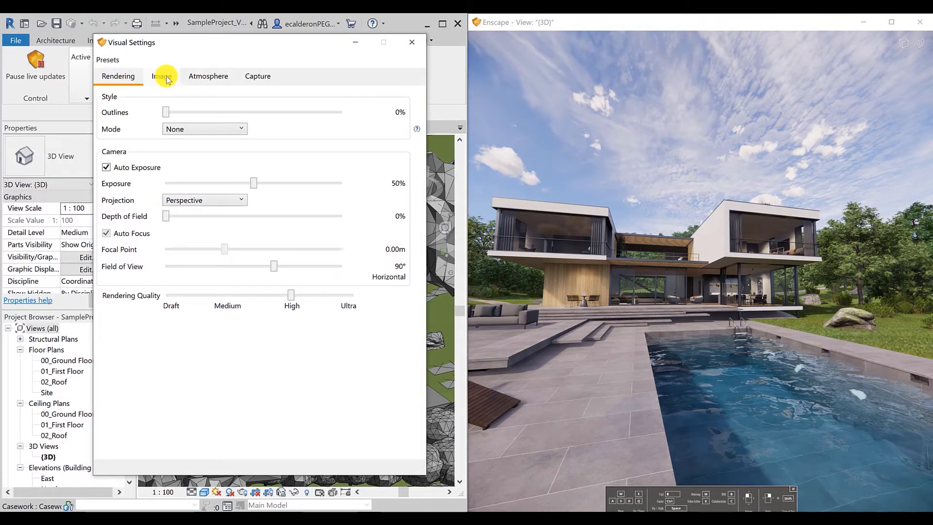
{"action": "left_click", "coordinate": [208, 75]}
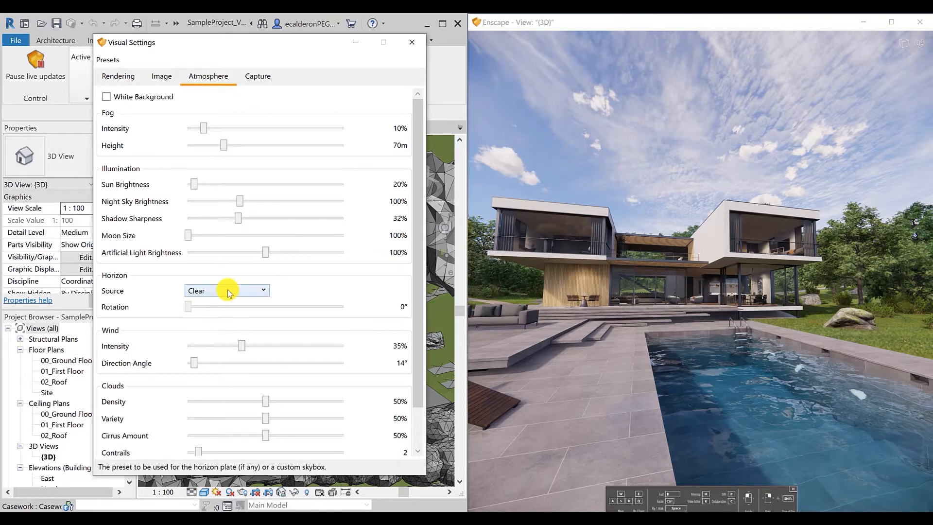
{"action": "left_click", "coordinate": [227, 291]}
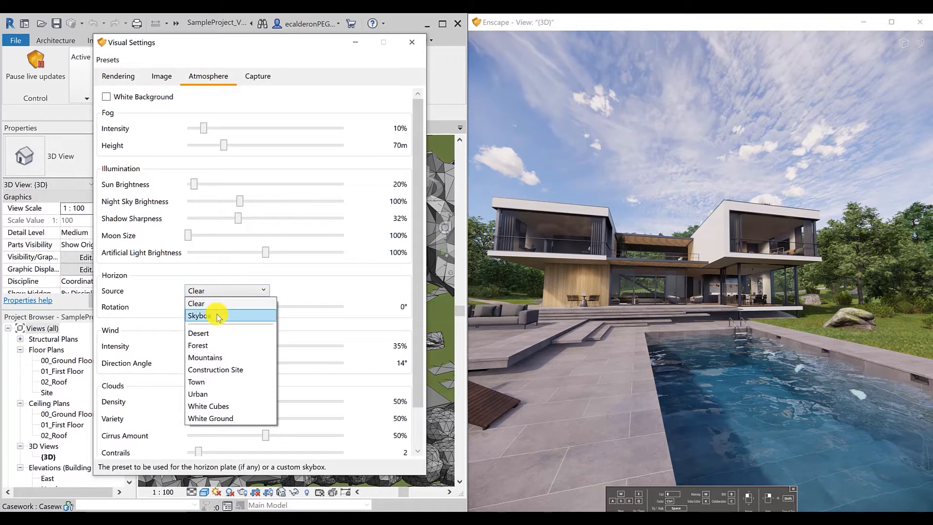
{"action": "left_click", "coordinate": [199, 315]}
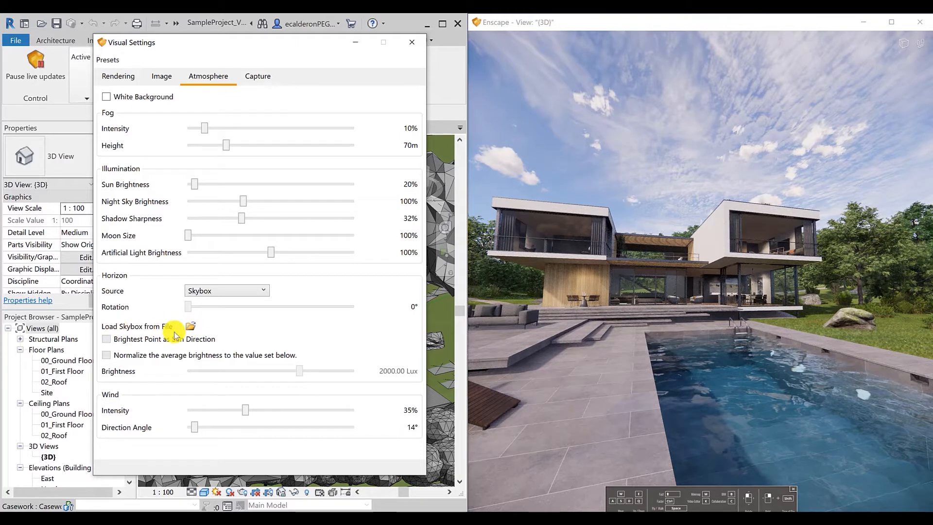
{"action": "left_click", "coordinate": [191, 327]}
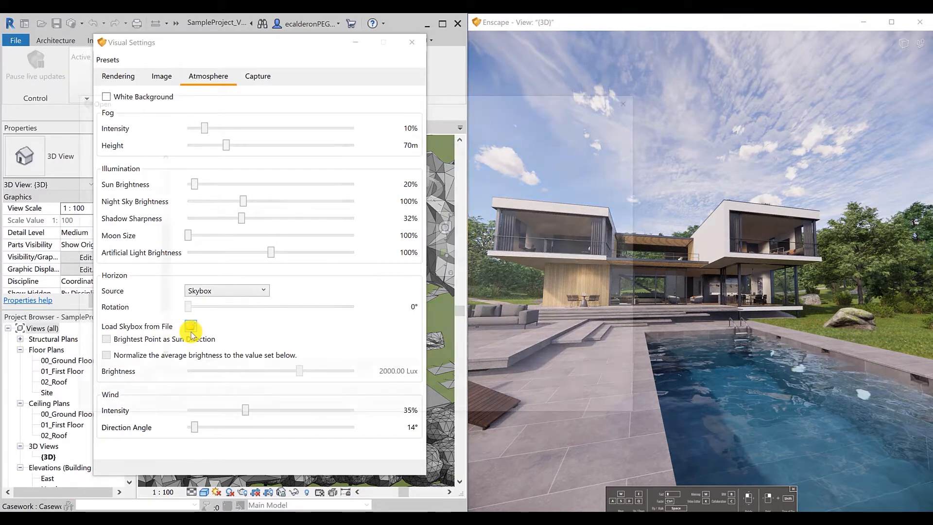
Load Street View 360-HDR 1.hdr as the skybox and rotate the horizon to 348°.
{"action": "left_click", "coordinate": [191, 327]}
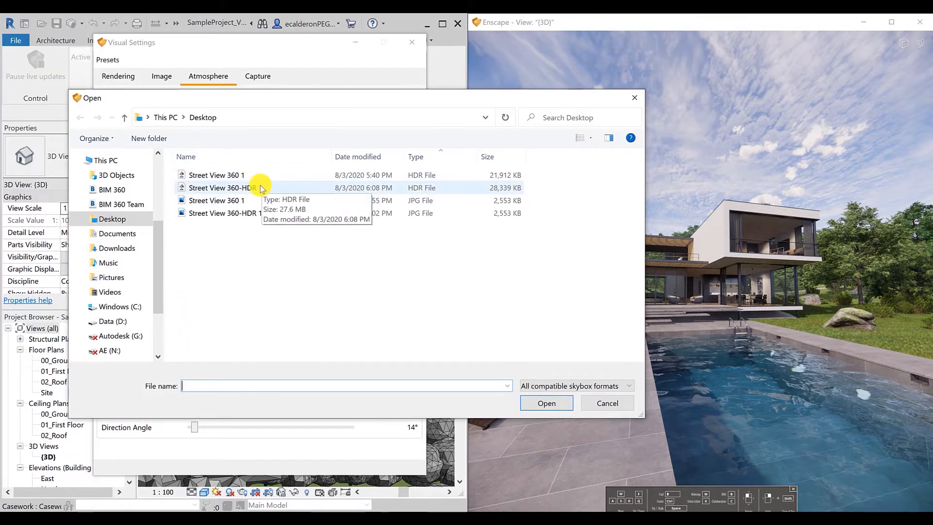
{"action": "left_click", "coordinate": [224, 188]}
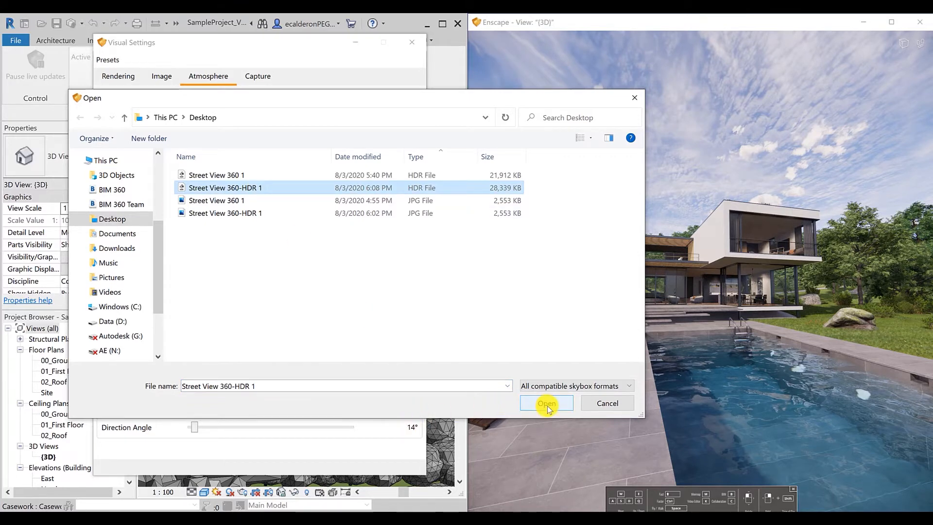
{"action": "left_click", "coordinate": [545, 402]}
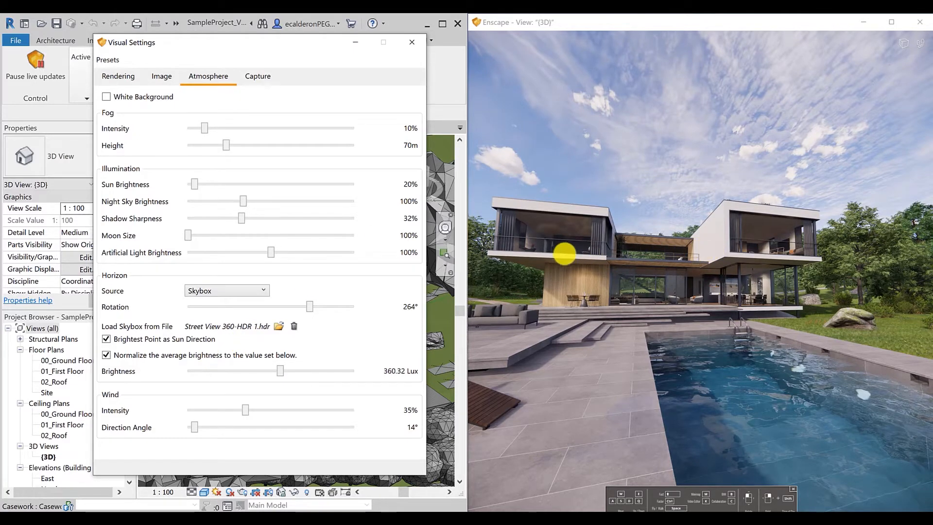
{"action": "mouse_move", "coordinate": [424, 350]}
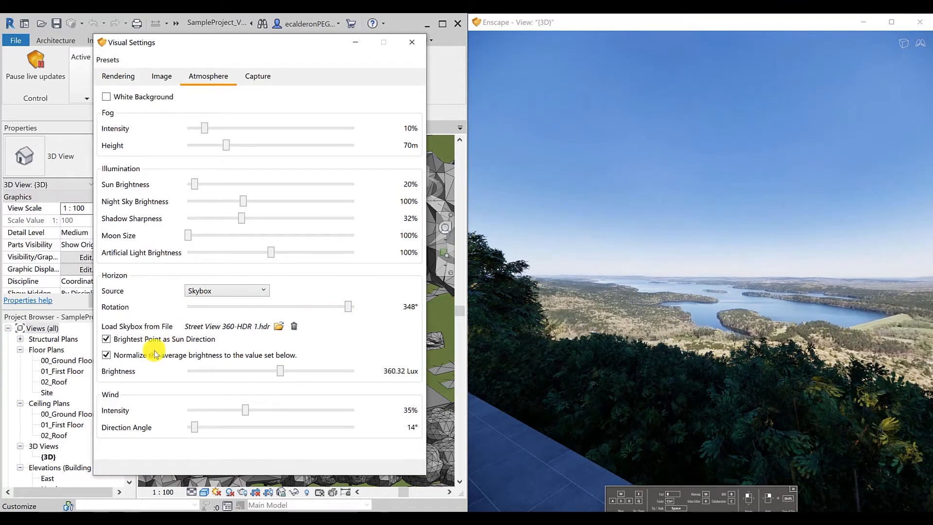
Turn off Brightest Point as Sun Direction, with sun brightness 215% and skybox brightness about 16,908 lux.
{"action": "left_click", "coordinate": [106, 338]}
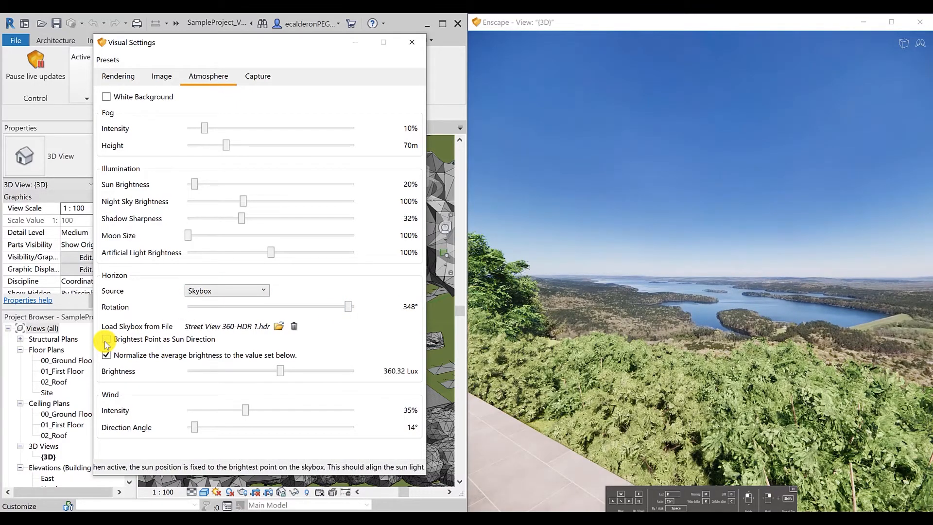
{"action": "left_click", "coordinate": [106, 338]}
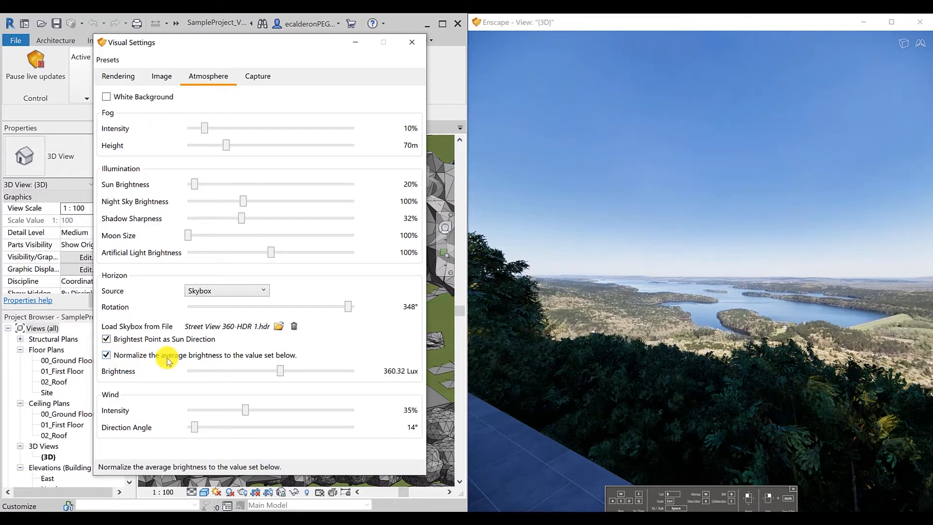
{"action": "left_click", "coordinate": [106, 356]}
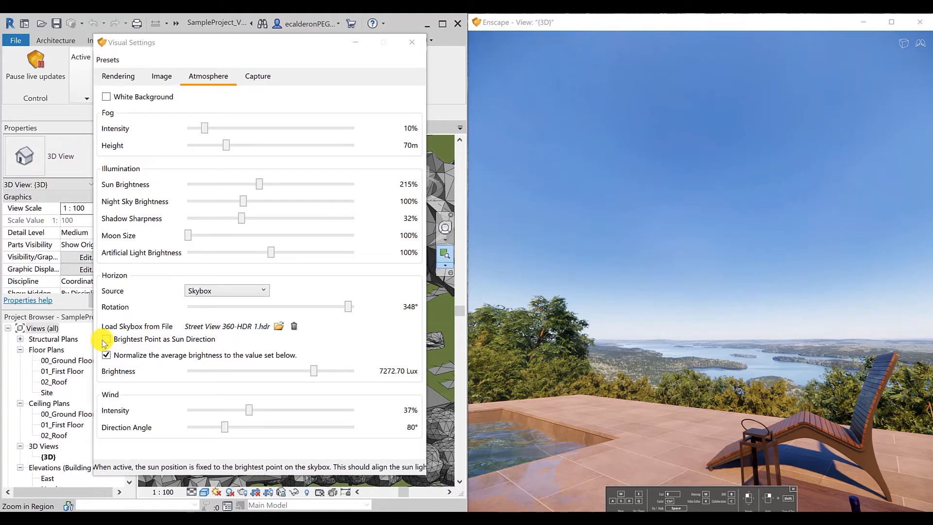
{"action": "left_click", "coordinate": [106, 338]}
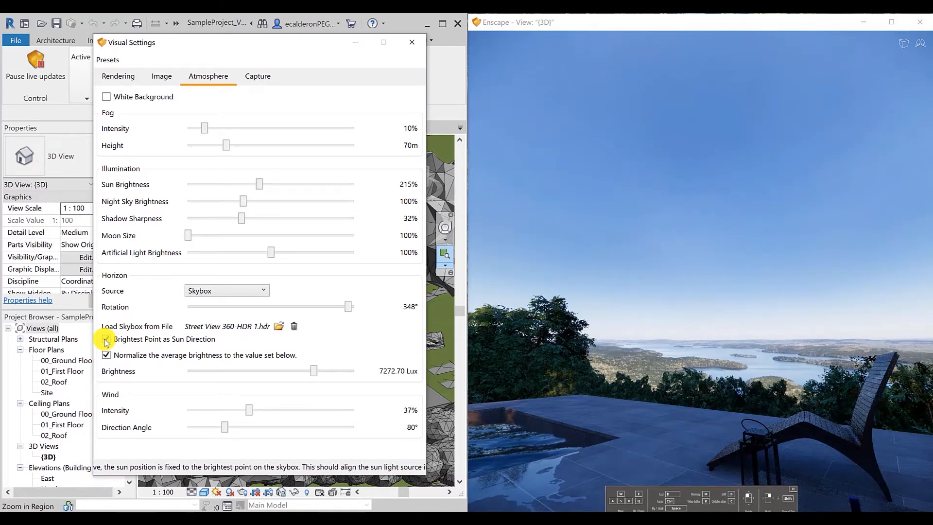
{"action": "left_click", "coordinate": [106, 338]}
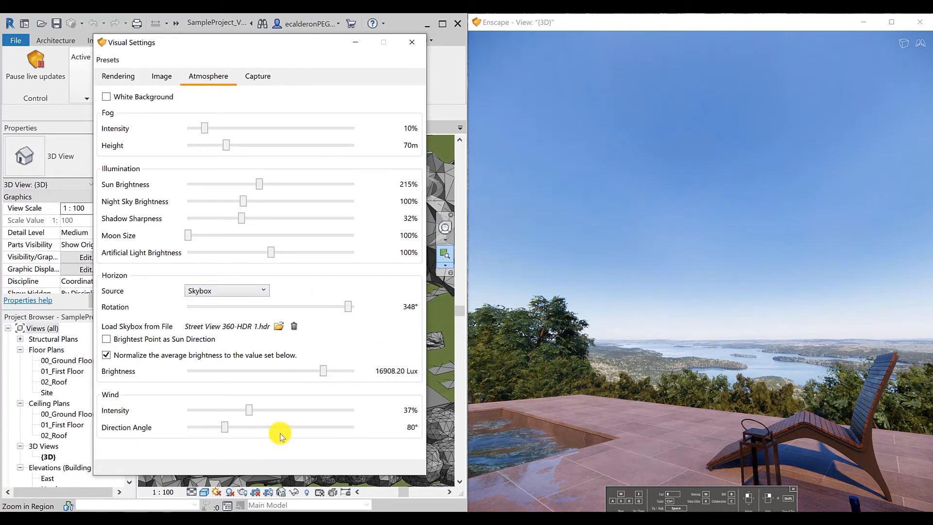
{"action": "mouse_move", "coordinate": [401, 63]}
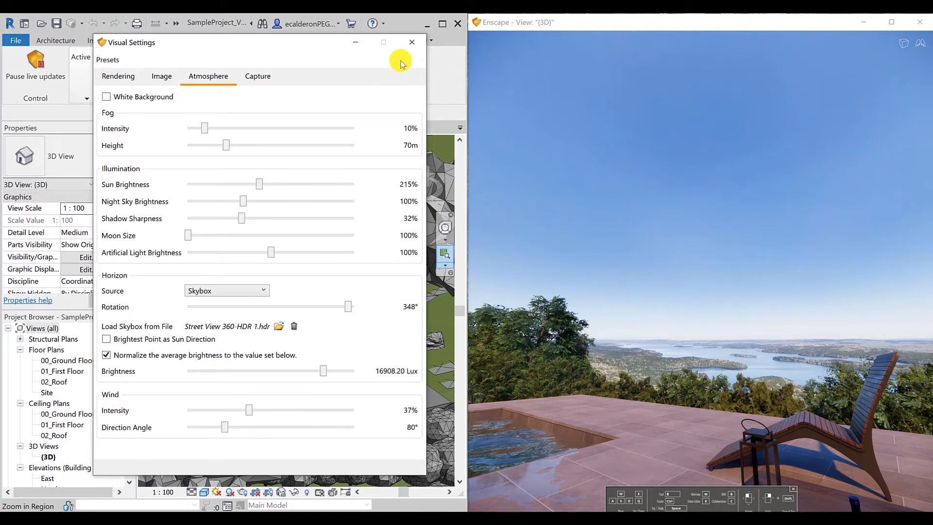
{"action": "mouse_move", "coordinate": [246, 190]}
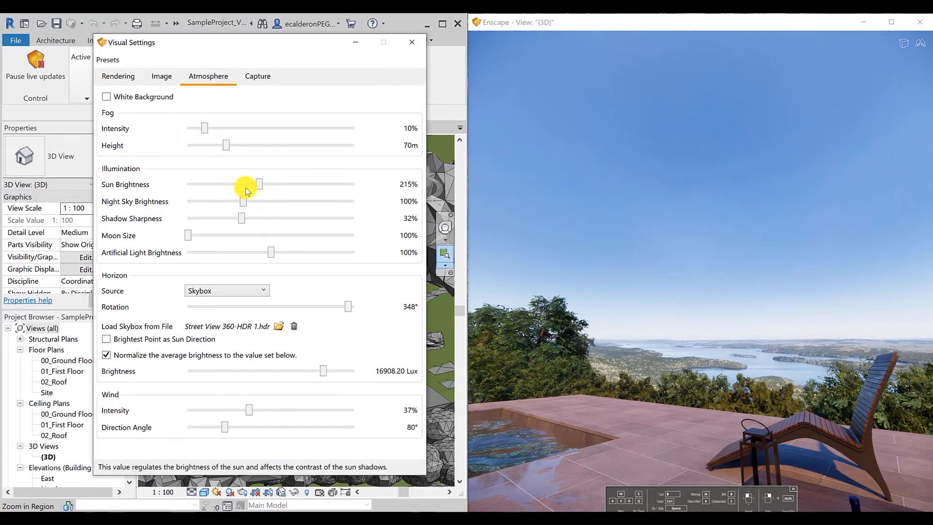
Lower the sun brightness slider to 145% and bring the Revit model back in front.
{"action": "left_click_drag", "start_coordinate": [259, 183], "coordinate": [241, 184]}
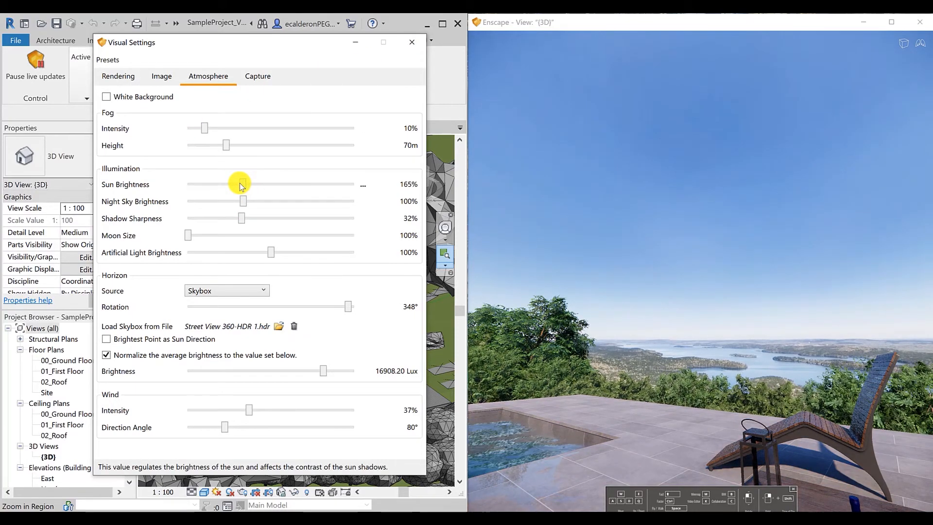
{"action": "left_click_drag", "start_coordinate": [240, 184], "coordinate": [213, 183]}
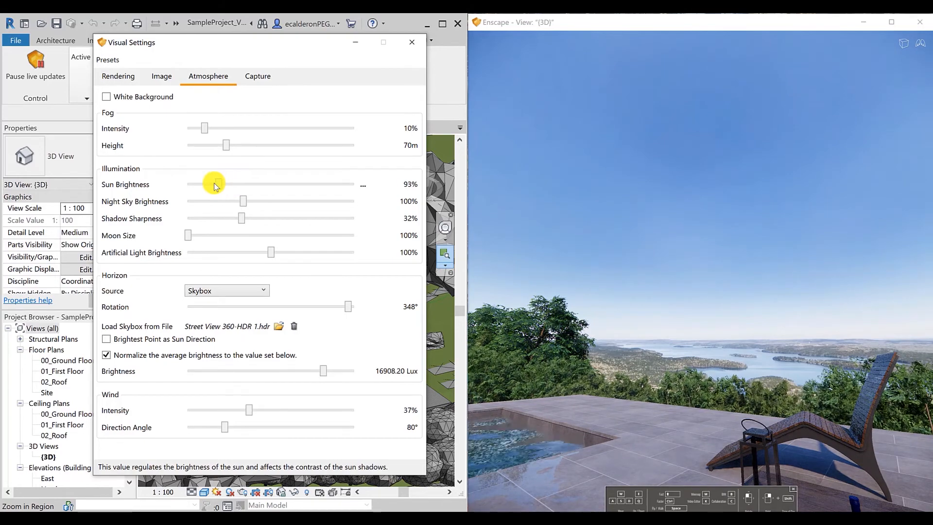
{"action": "left_click_drag", "start_coordinate": [214, 183], "coordinate": [219, 184]}
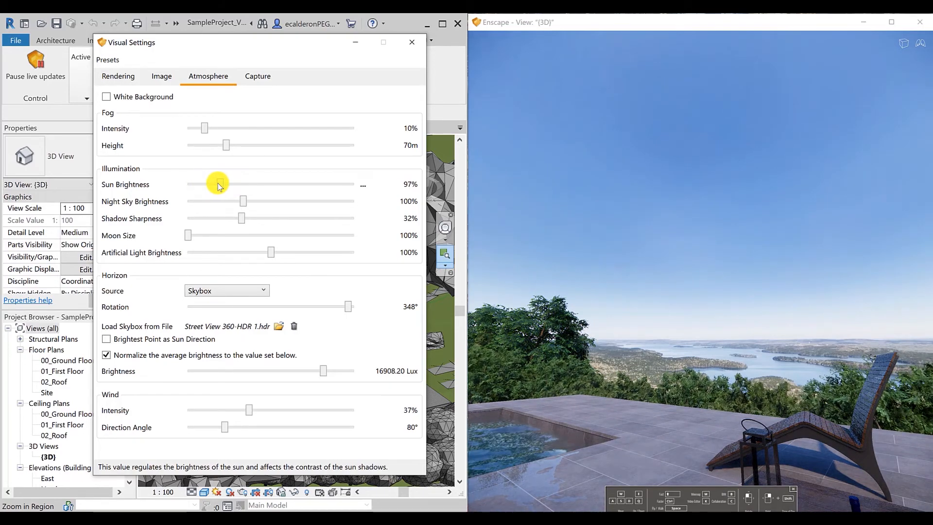
{"action": "left_click_drag", "start_coordinate": [219, 183], "coordinate": [235, 183]}
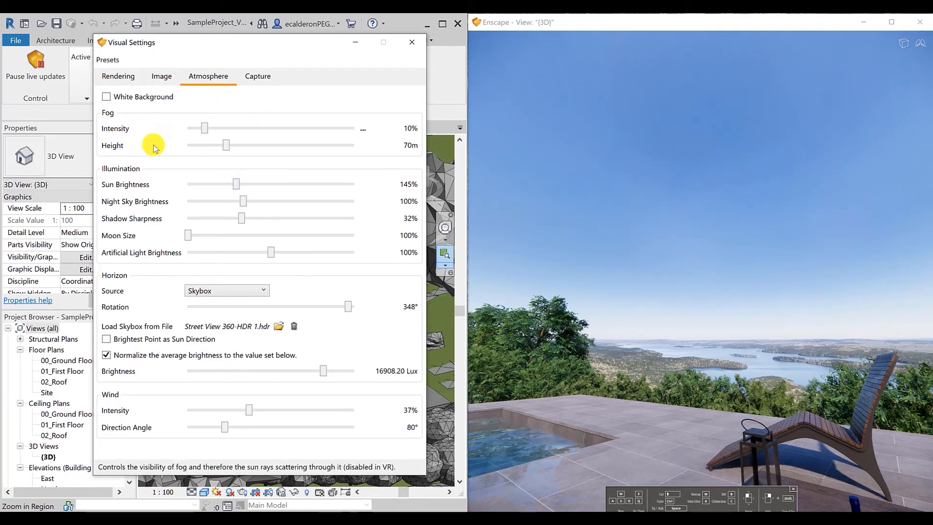
{"action": "mouse_move", "coordinate": [246, 112]}
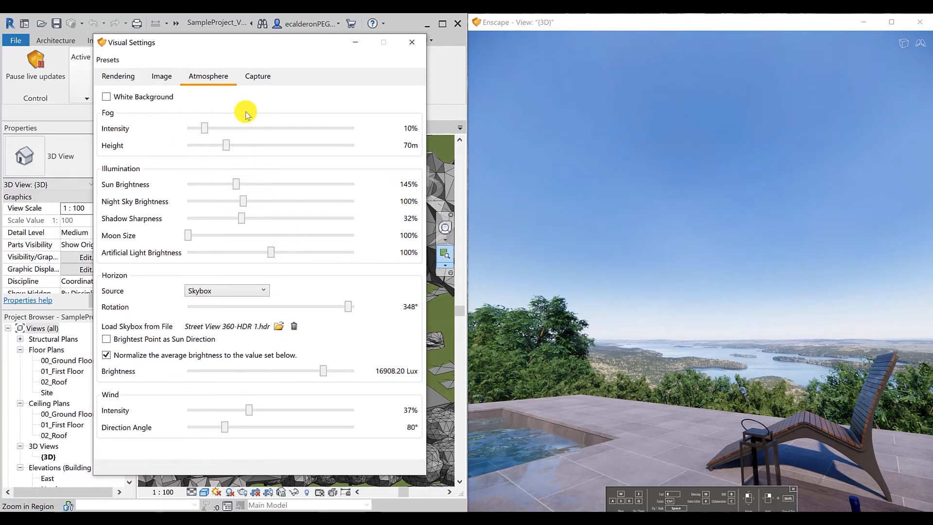
{"action": "left_click", "coordinate": [411, 42]}
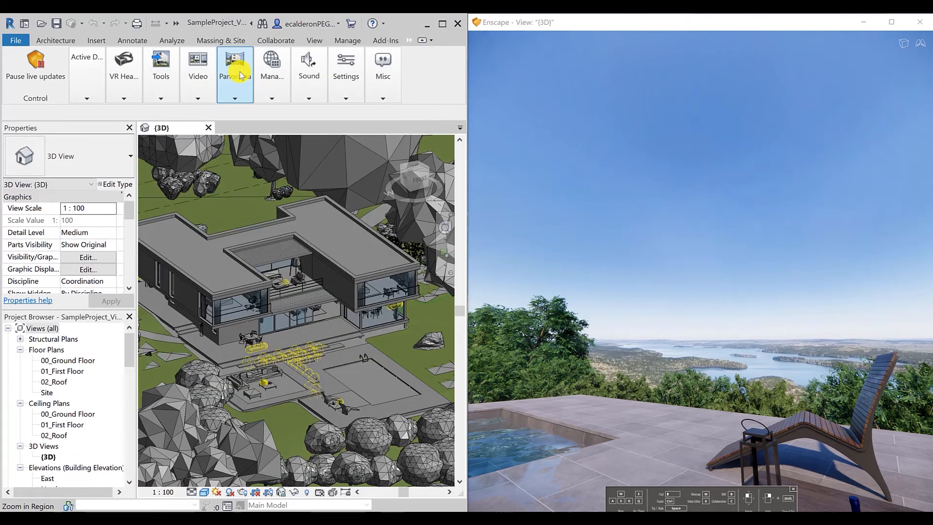
{"action": "mouse_move", "coordinate": [735, 336]}
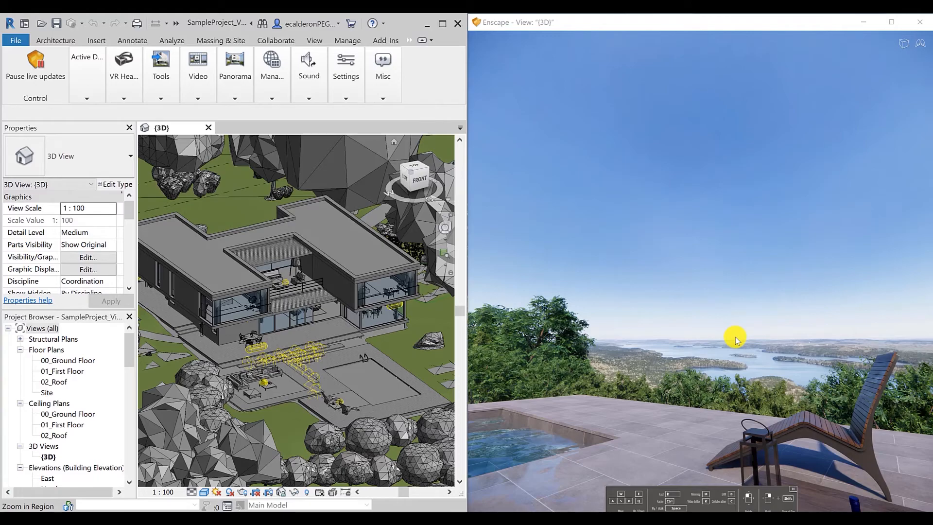